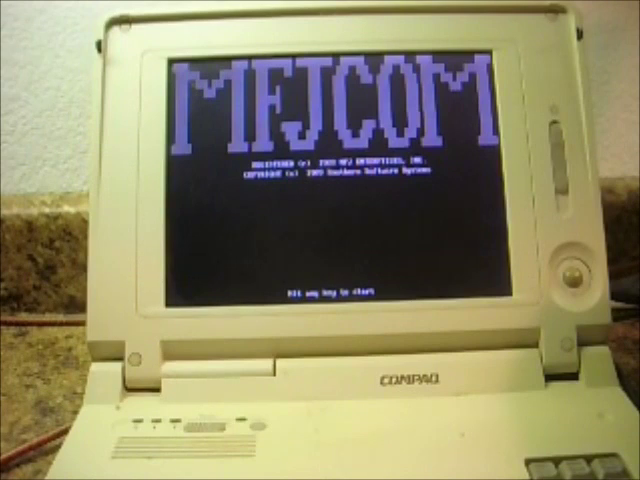
# Step: Dismiss the MFJCOM title screen to reach the TNC terminal banner and prompt
pyautogui.press('enter')
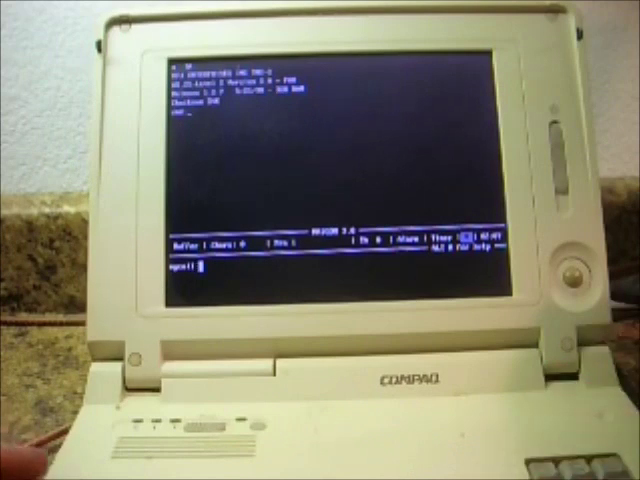
# Step: Type 'XM' at the cmd: prompt to start the MYCALL call-sign command
pyautogui.write('XM')
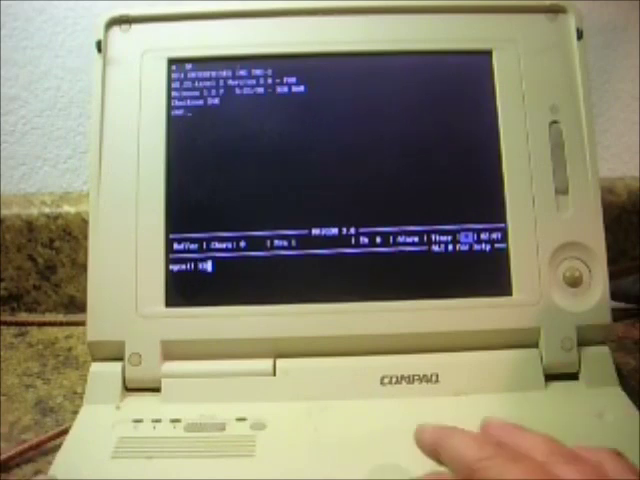